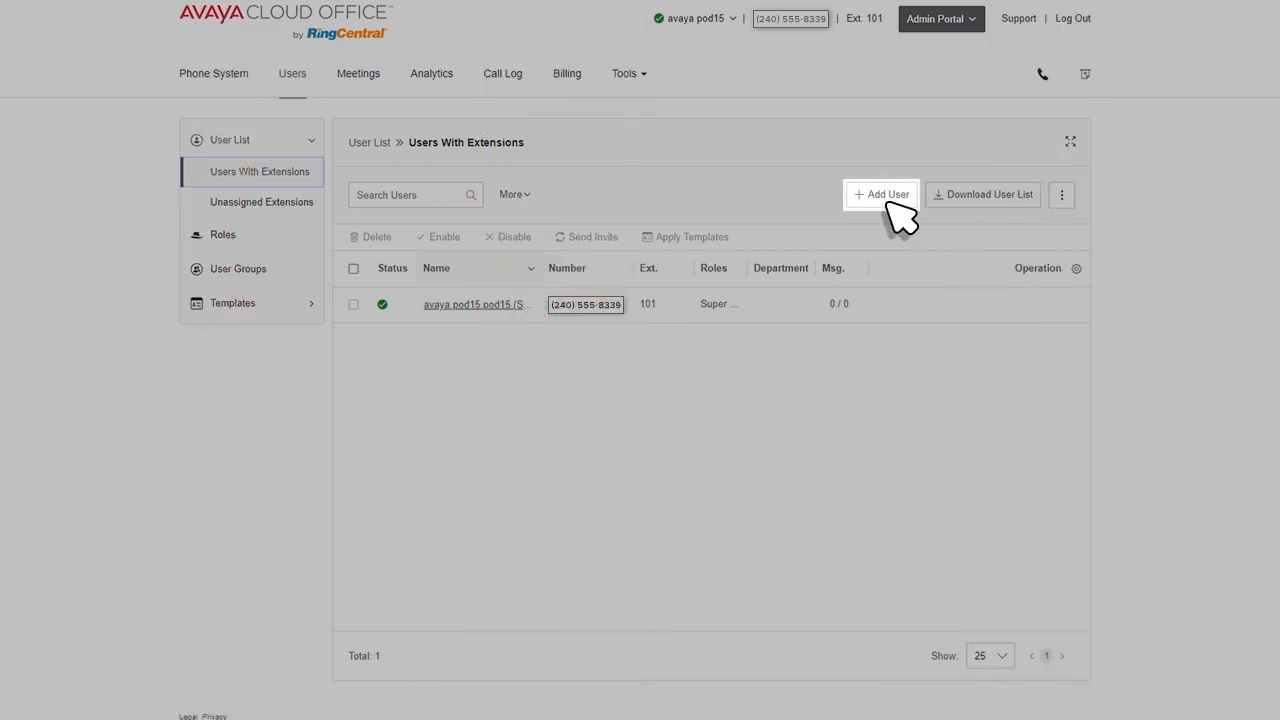
Step: Show the Unassigned Extensions list under User List, currently empty
click(260, 200)
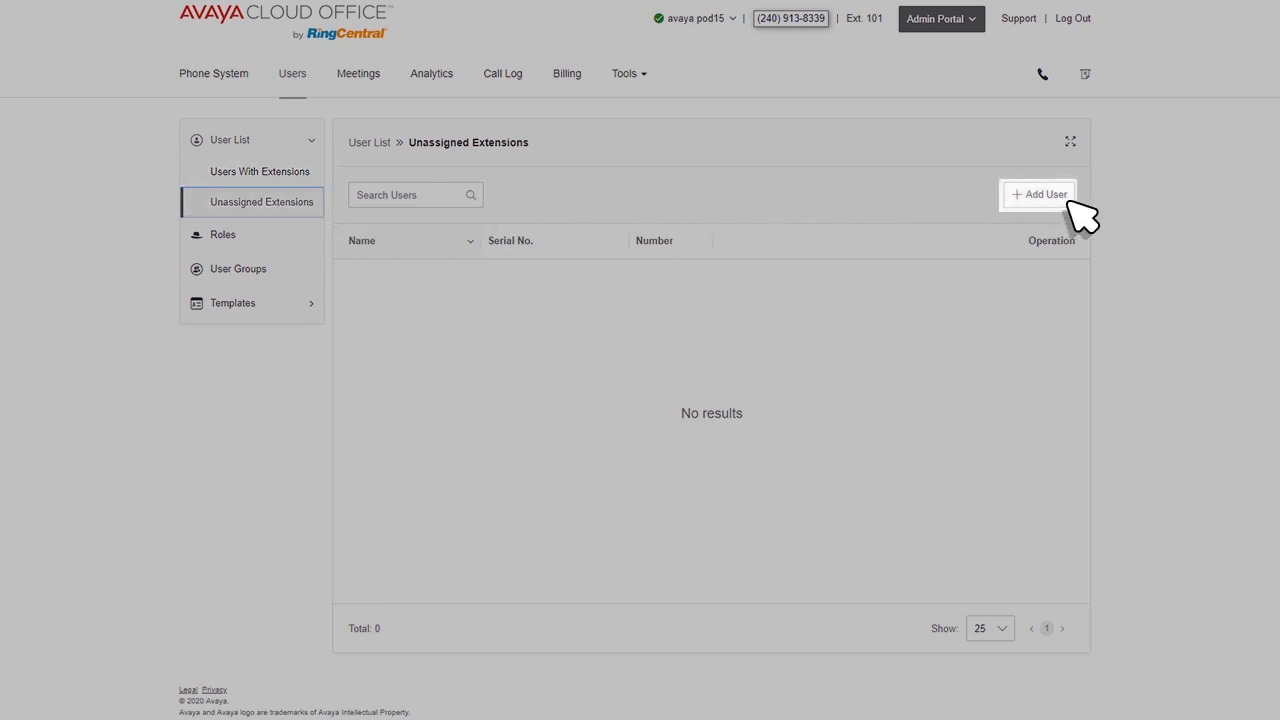
mouse_move(304, 210)
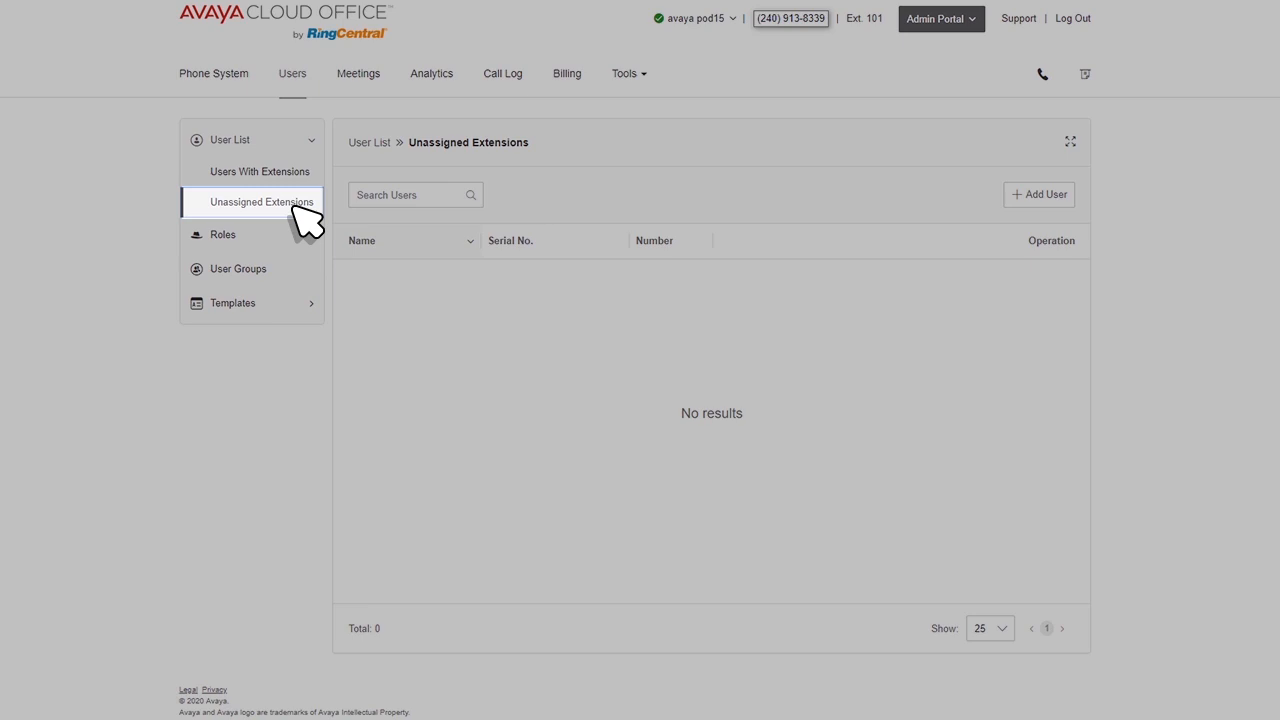
Step: Begin adding a user with Domestic location and view the Add Users without Devices option
click(1038, 194)
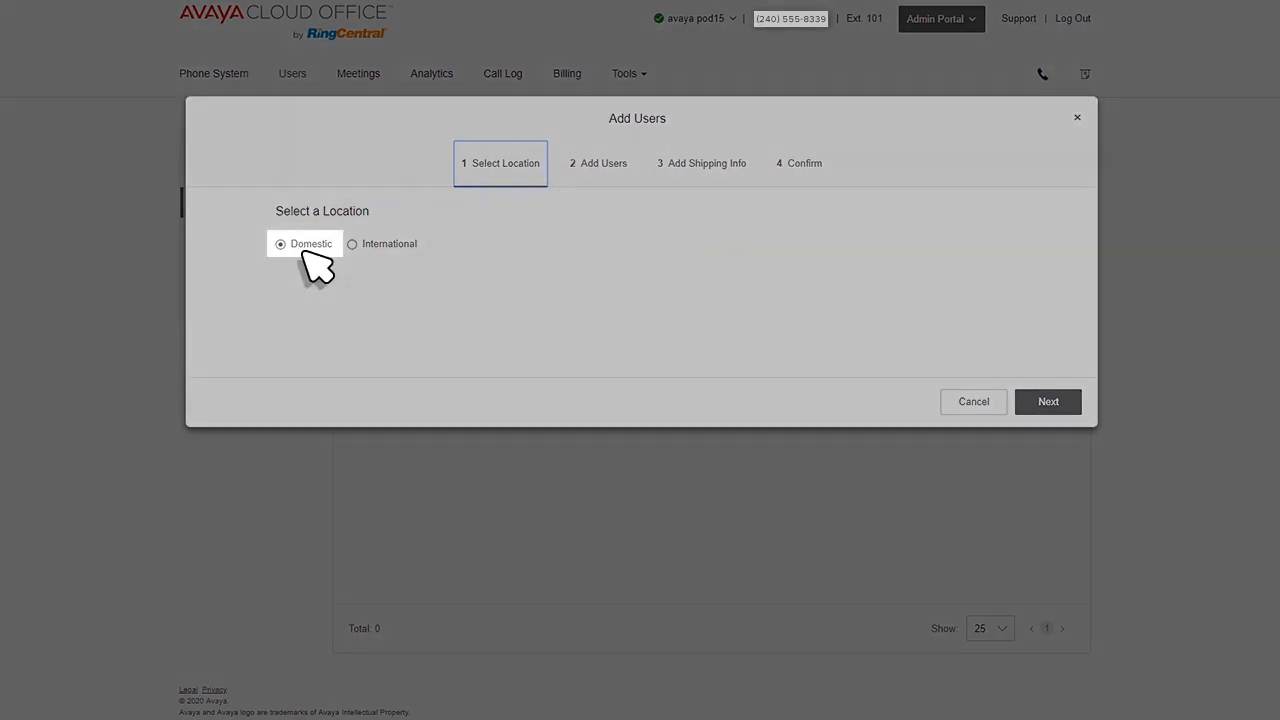
click(1048, 400)
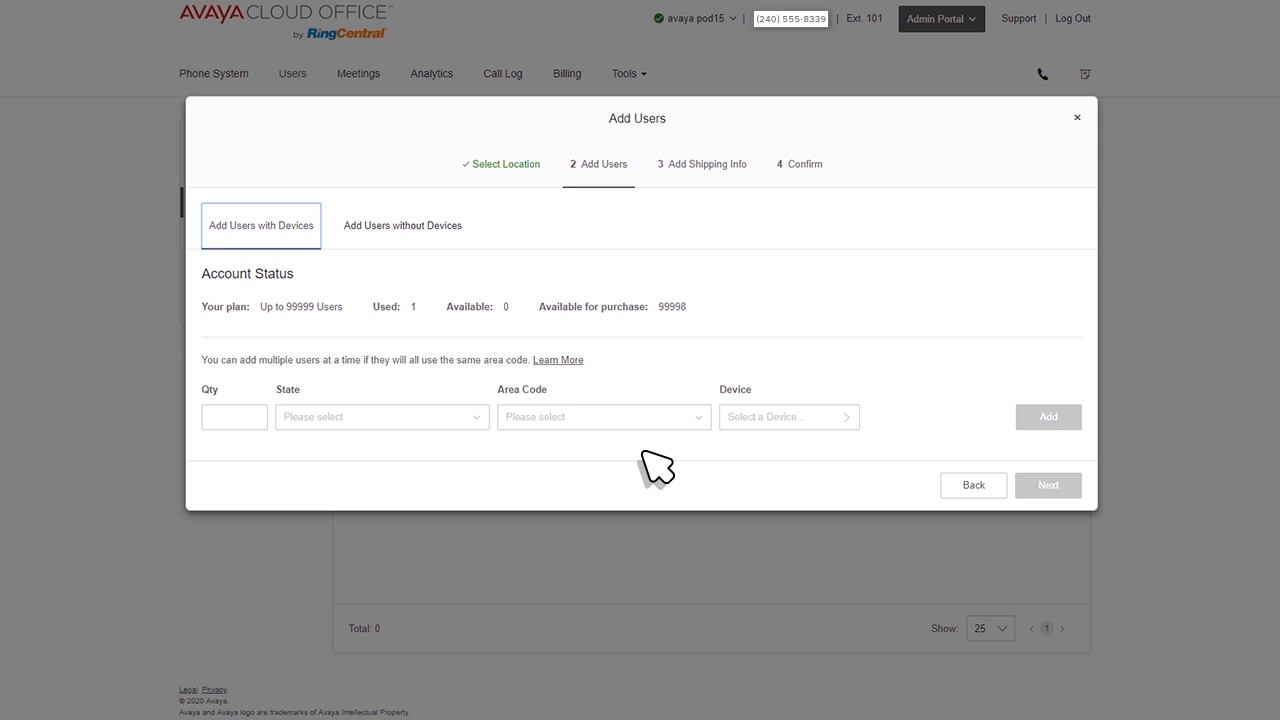
click(402, 224)
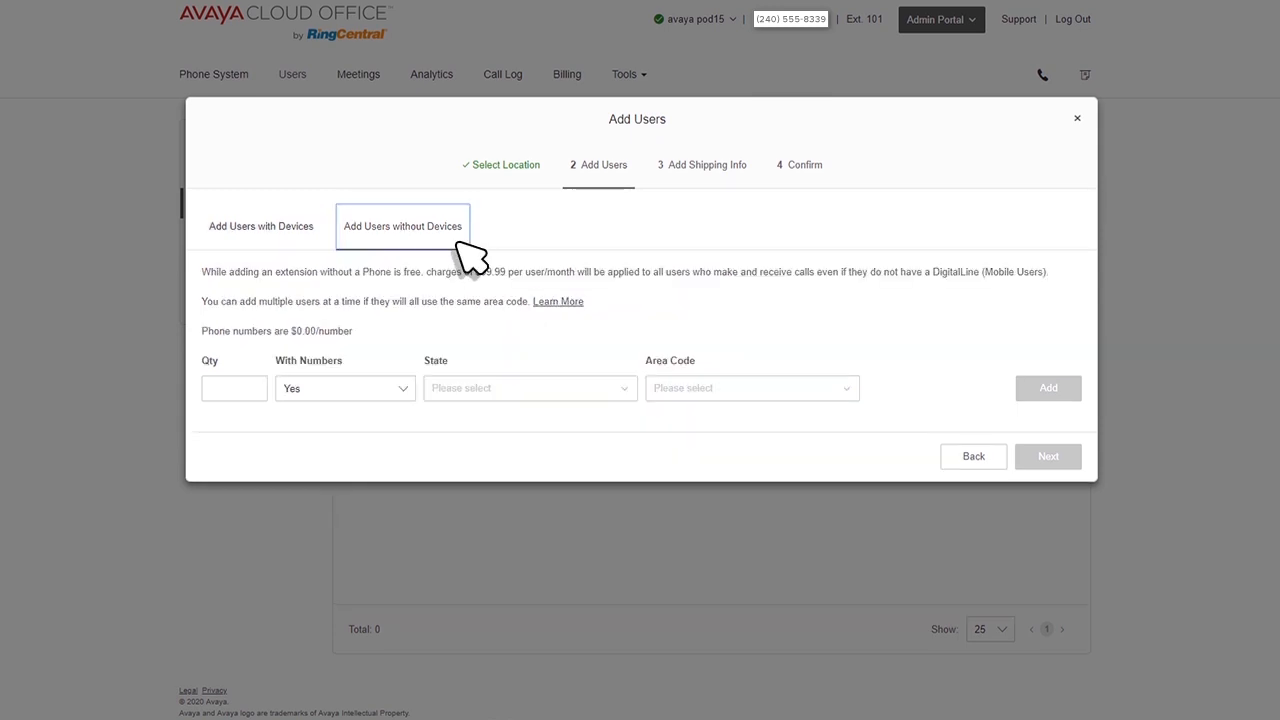
Step: Add one user with devices in California, area code 510, and reach device selection
click(260, 226)
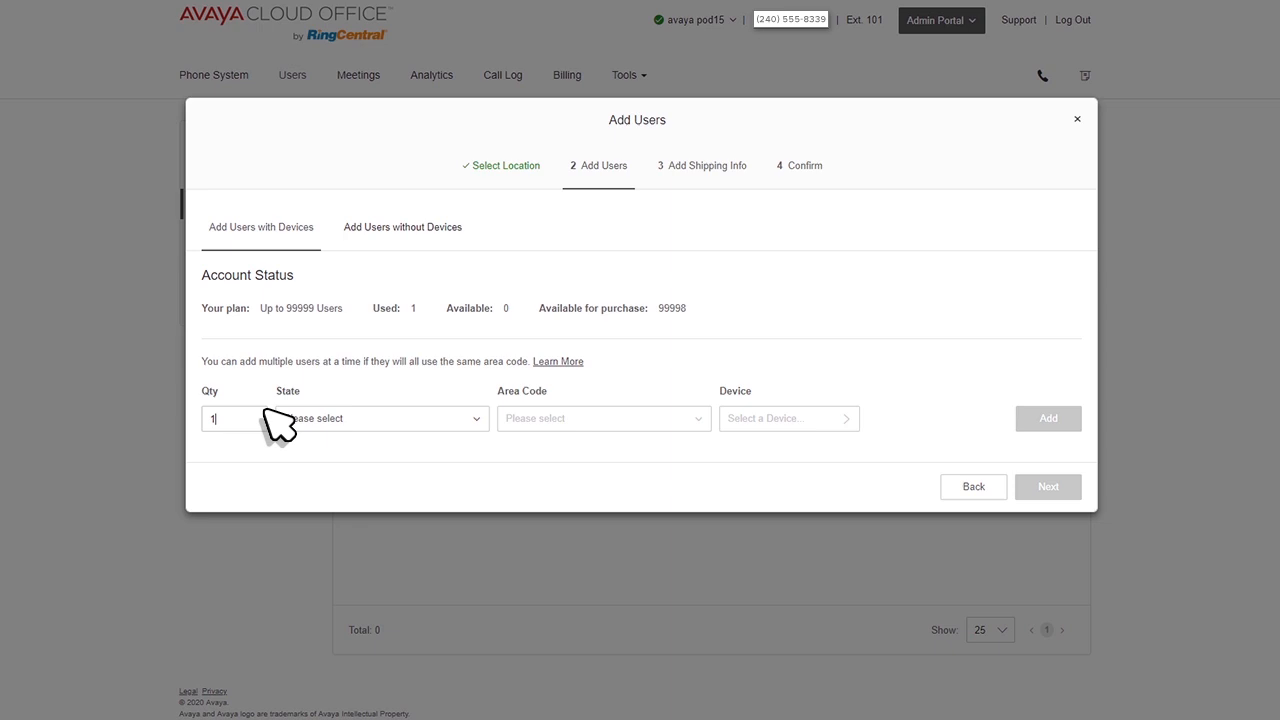
mouse_move(264, 436)
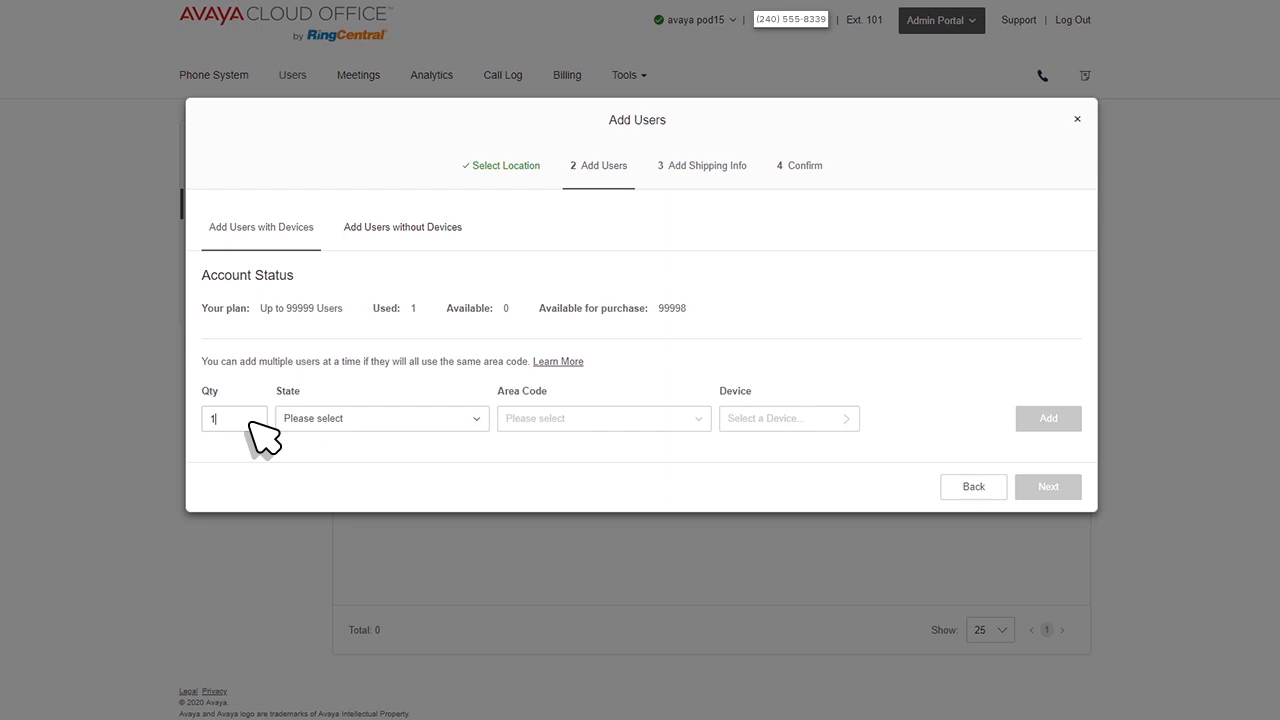
click(380, 418)
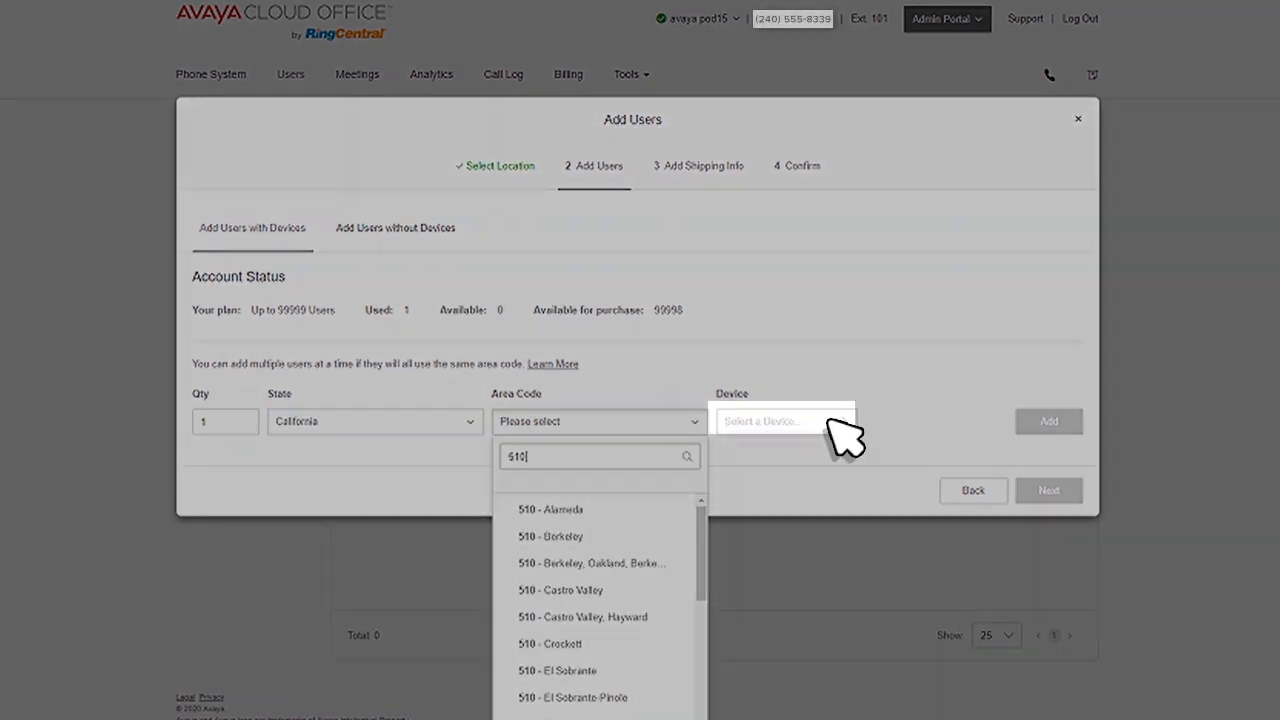
click(784, 420)
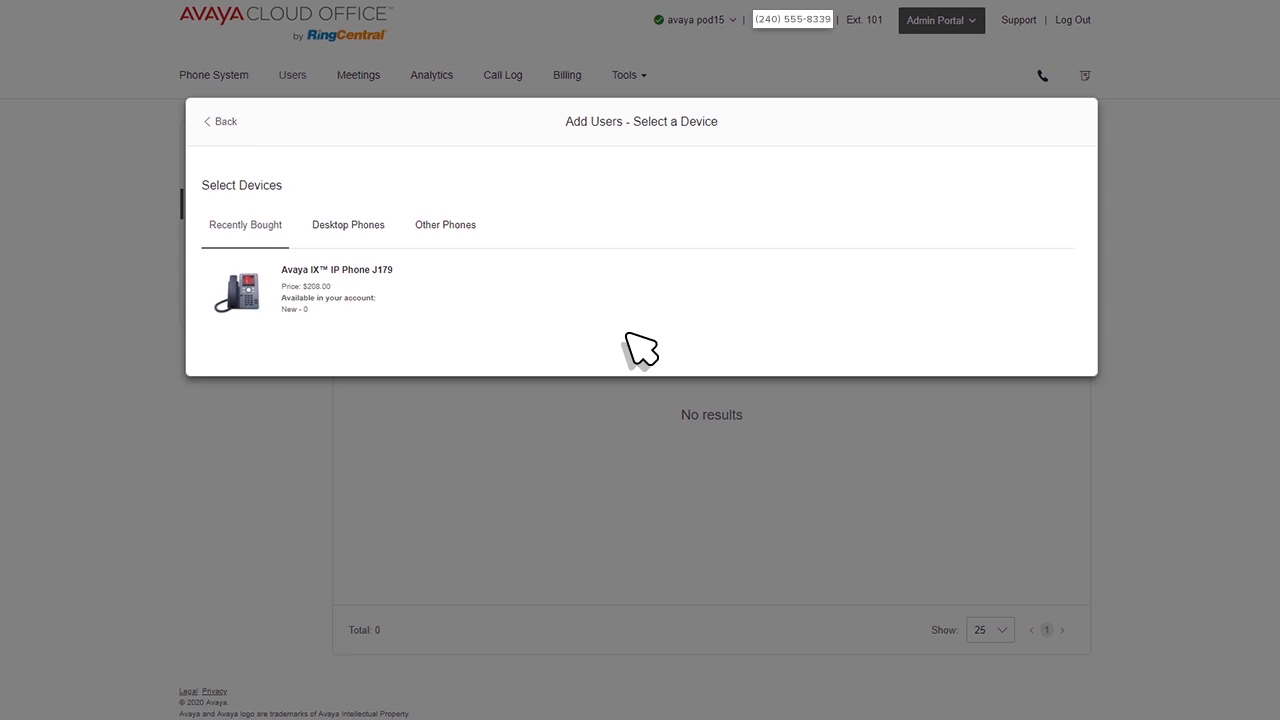
Step: Choose the Avaya IX IP Phone J179 from Desktop Phones for the new user
click(348, 224)
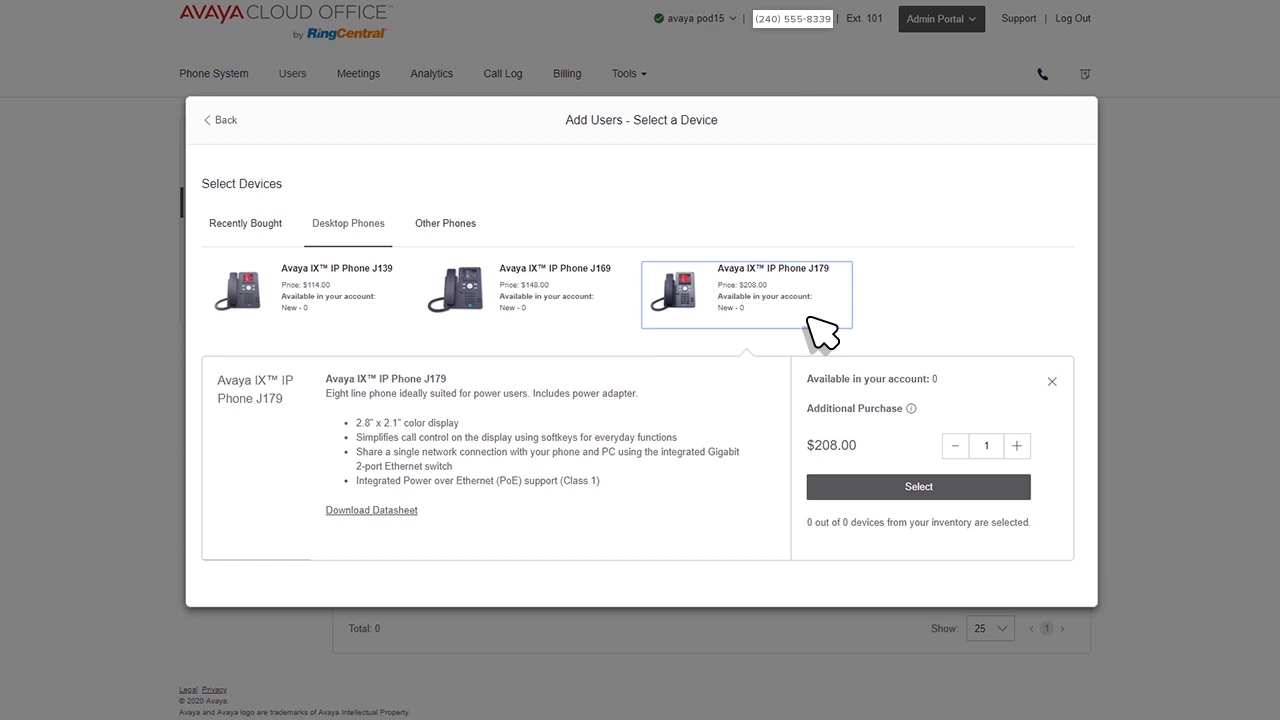
click(444, 224)
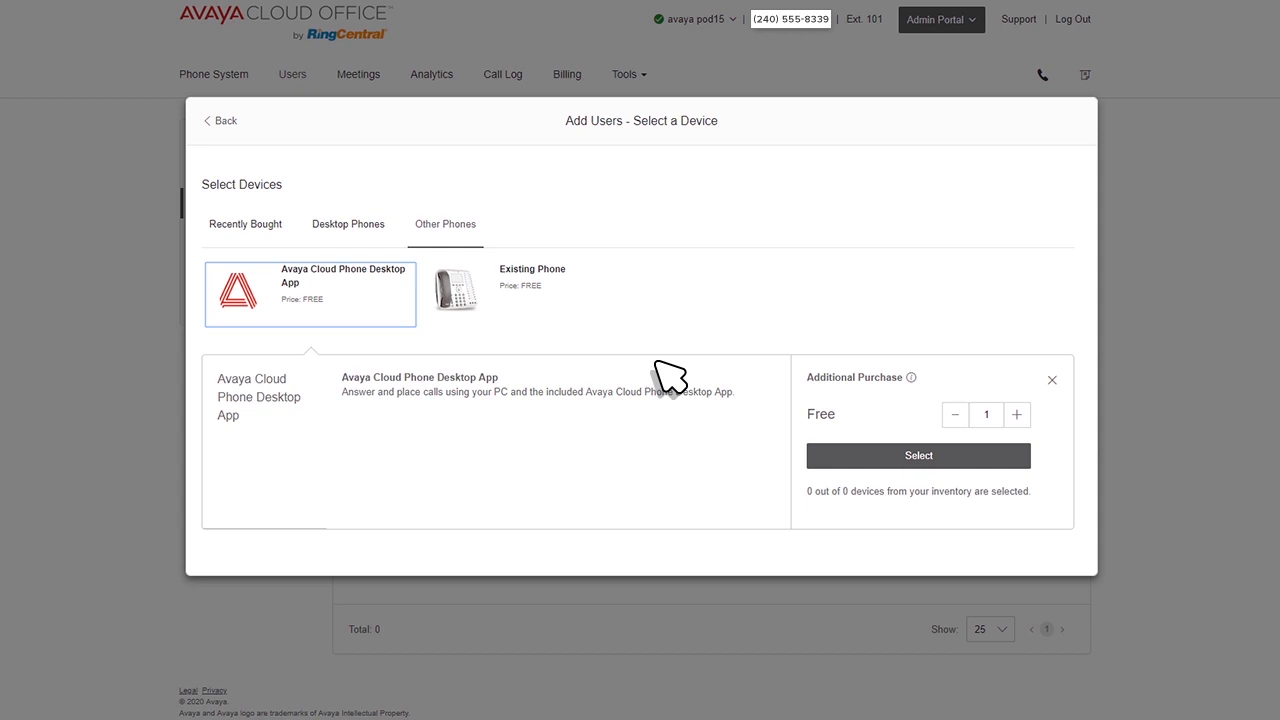
mouse_move(776, 396)
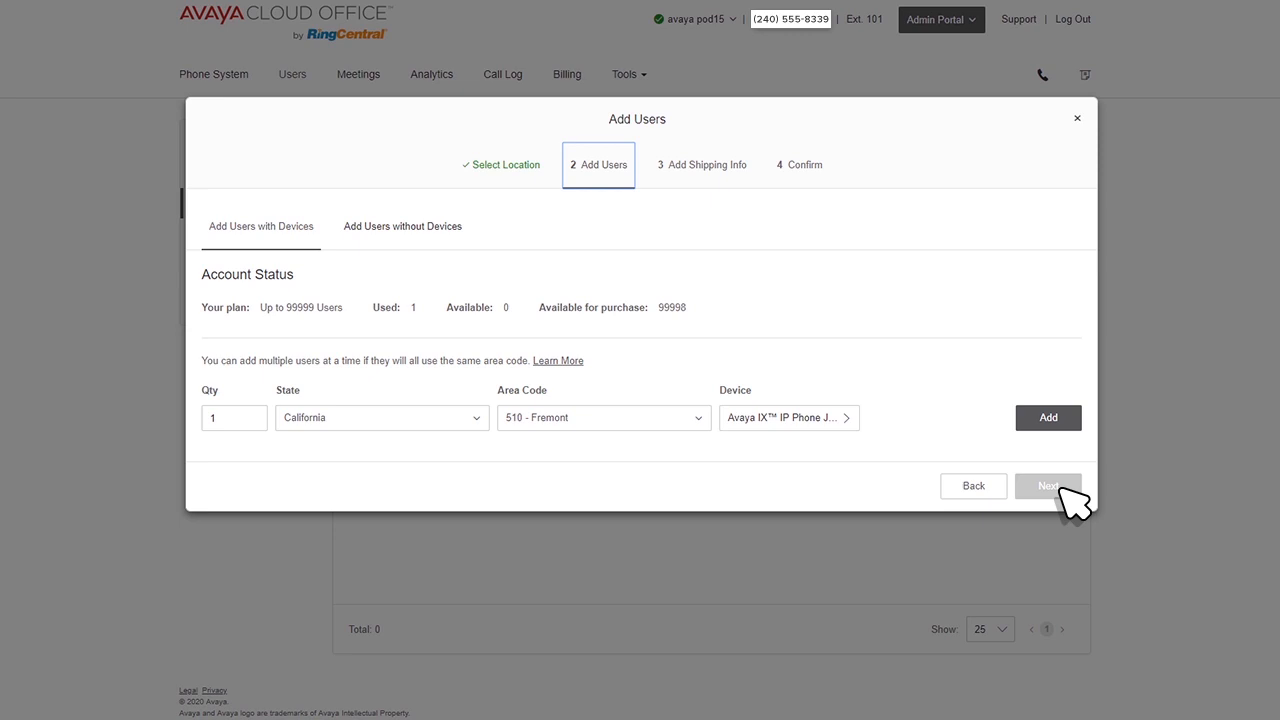
click(1048, 486)
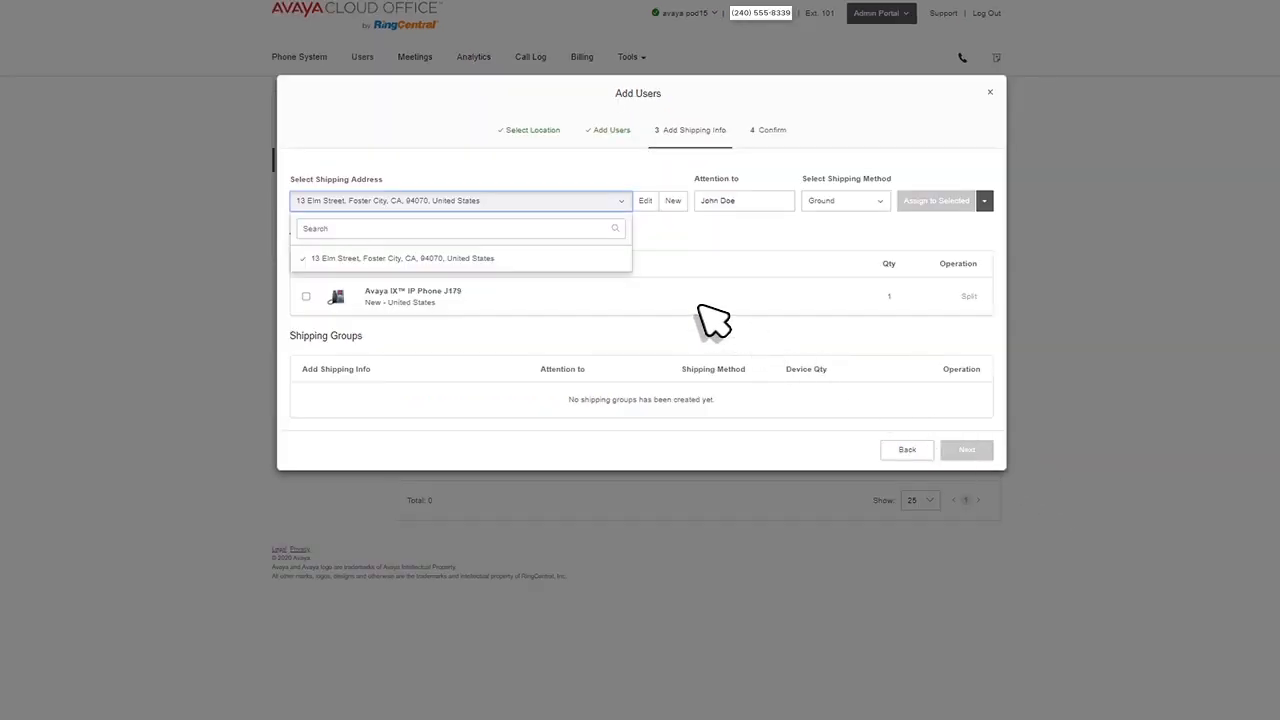
mouse_move(612, 270)
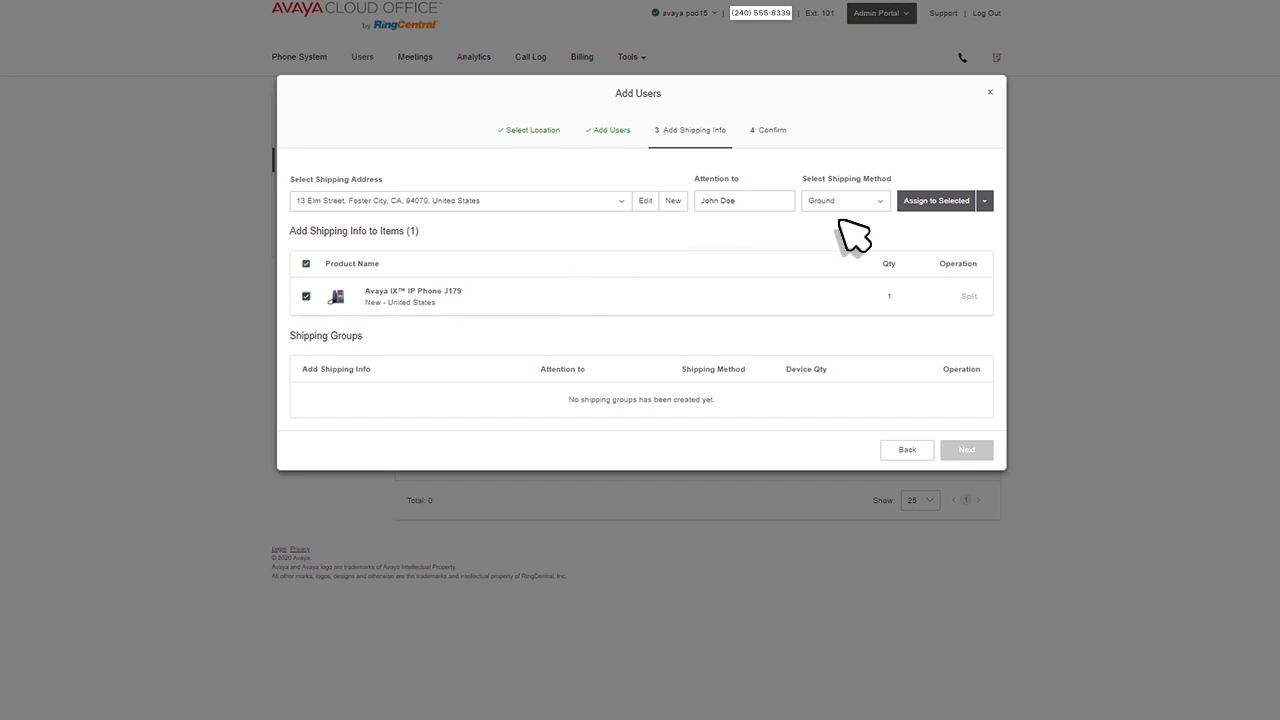
mouse_move(800, 302)
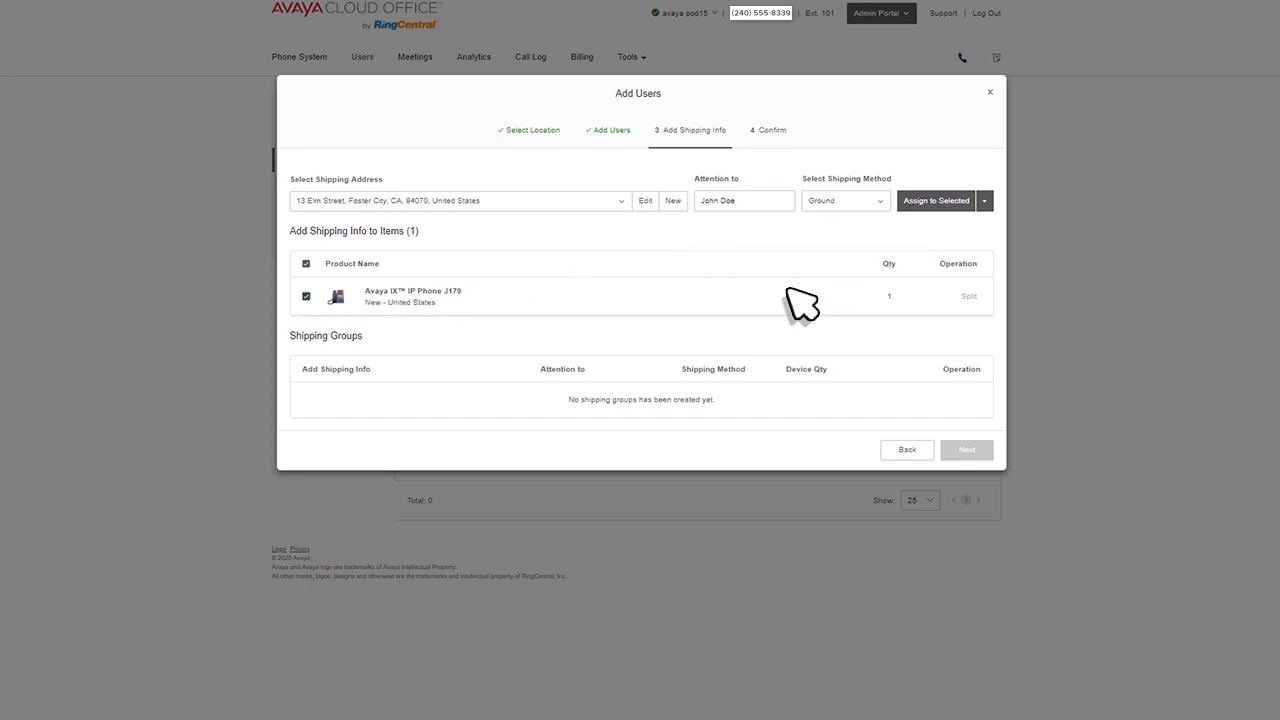
click(936, 200)
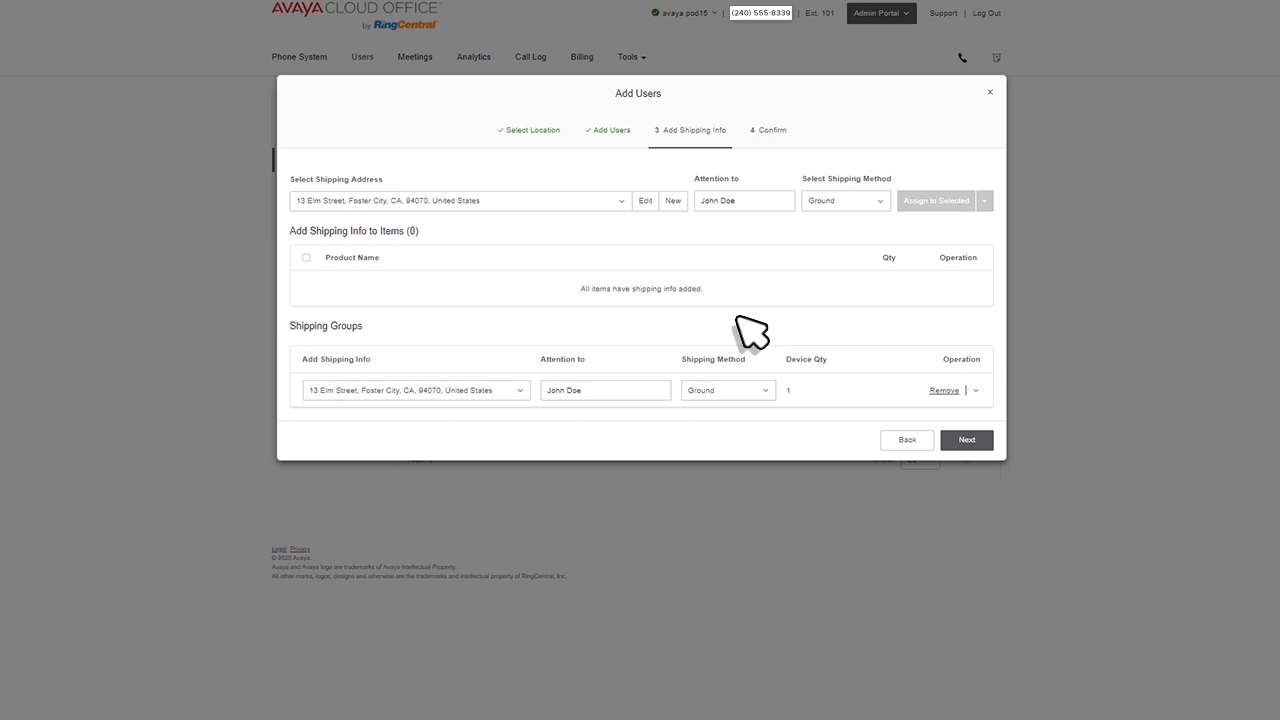
mouse_move(890, 404)
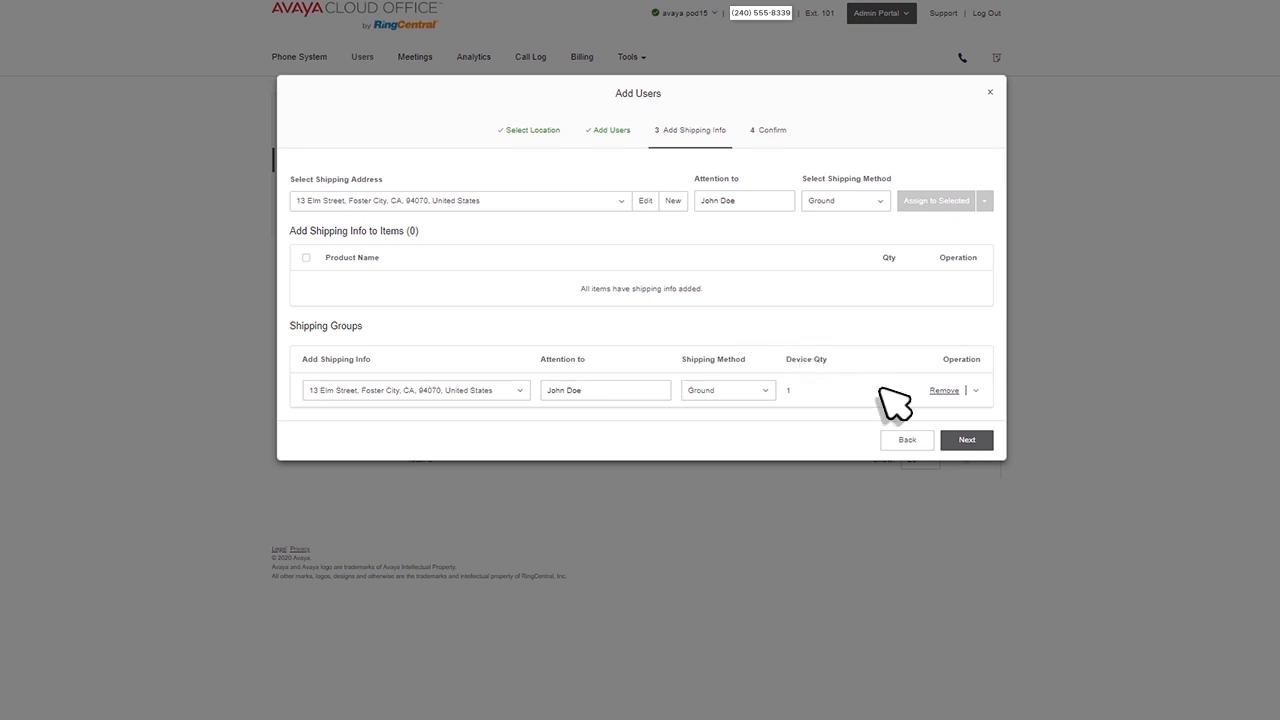
click(964, 440)
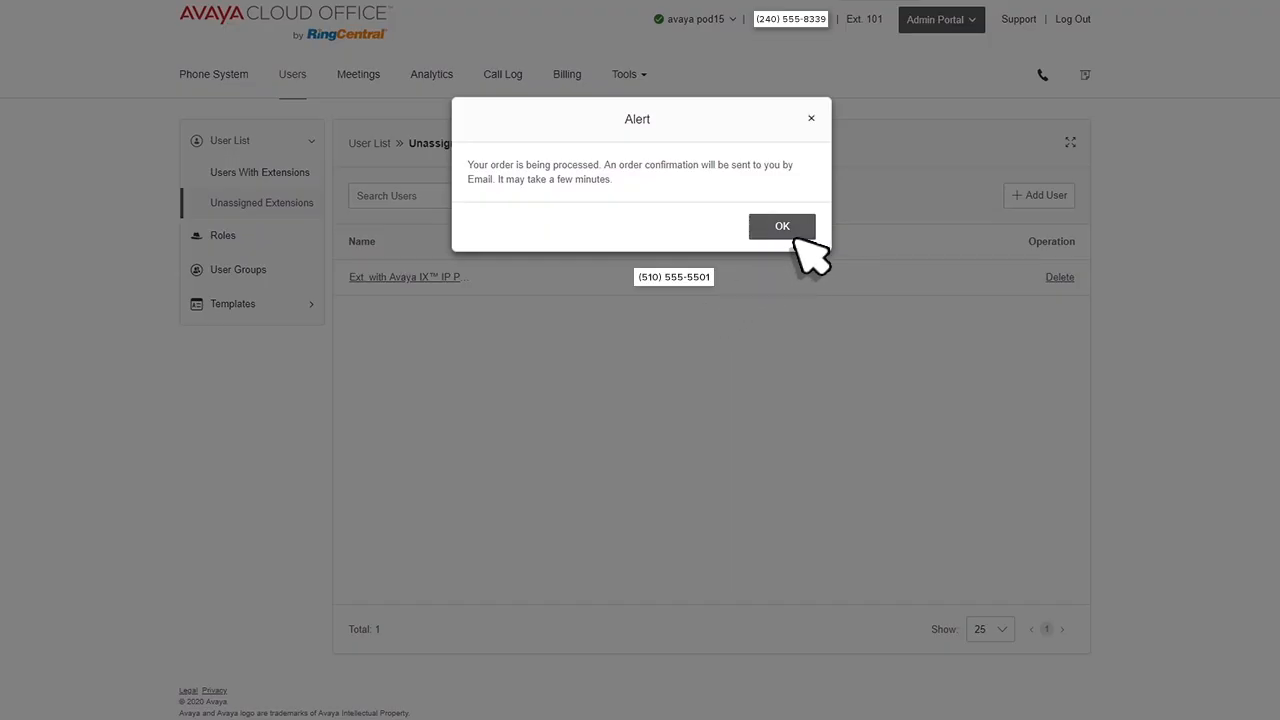
mouse_move(720, 290)
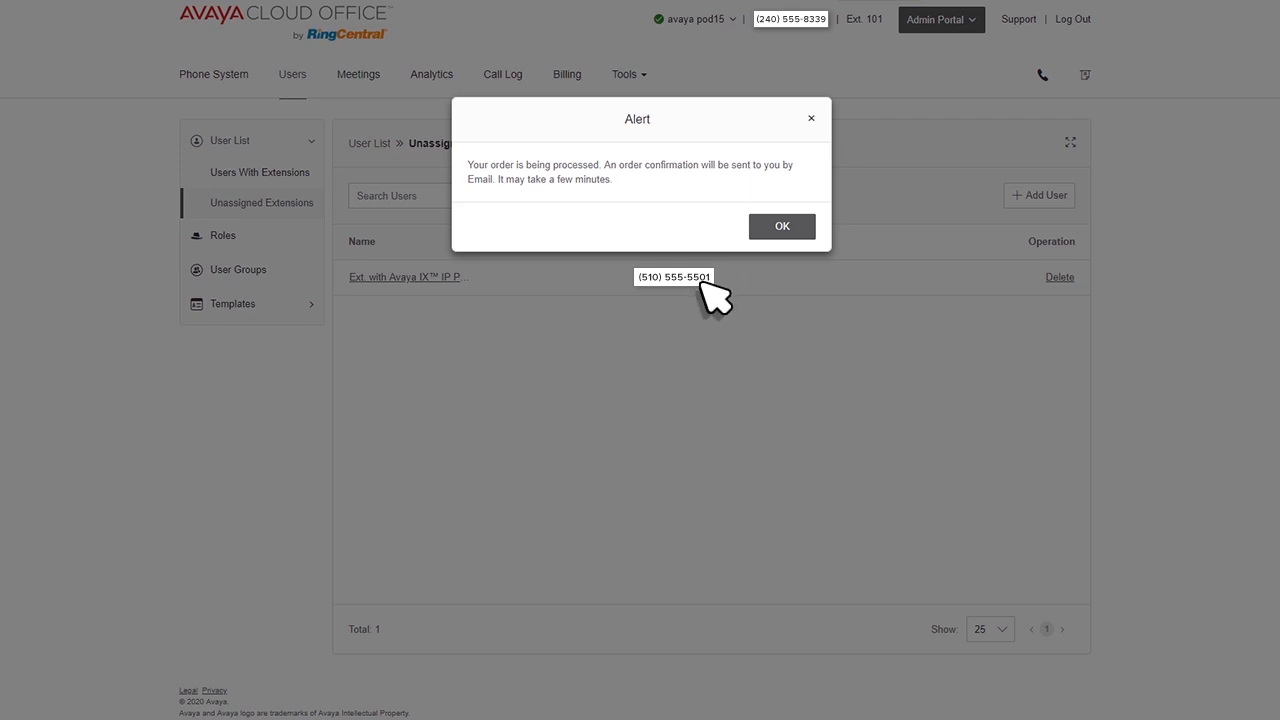
mouse_move(736, 290)
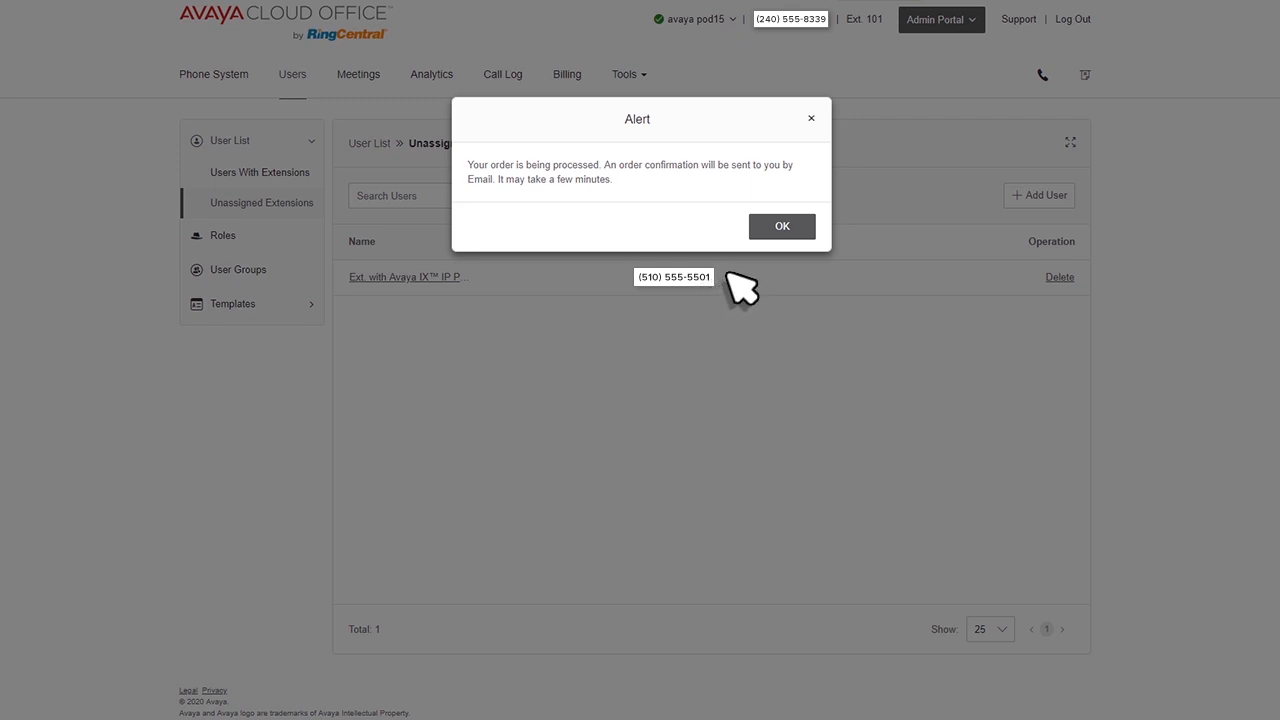
mouse_move(790, 262)
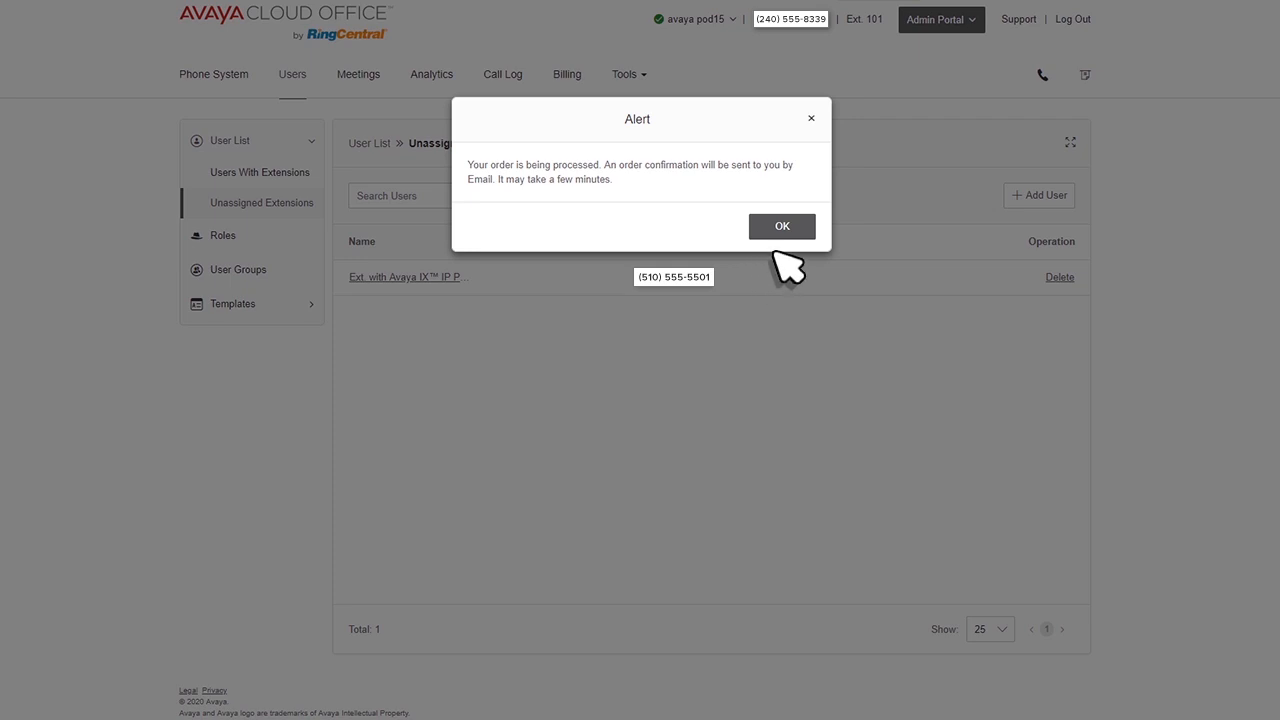
mouse_move(810, 244)
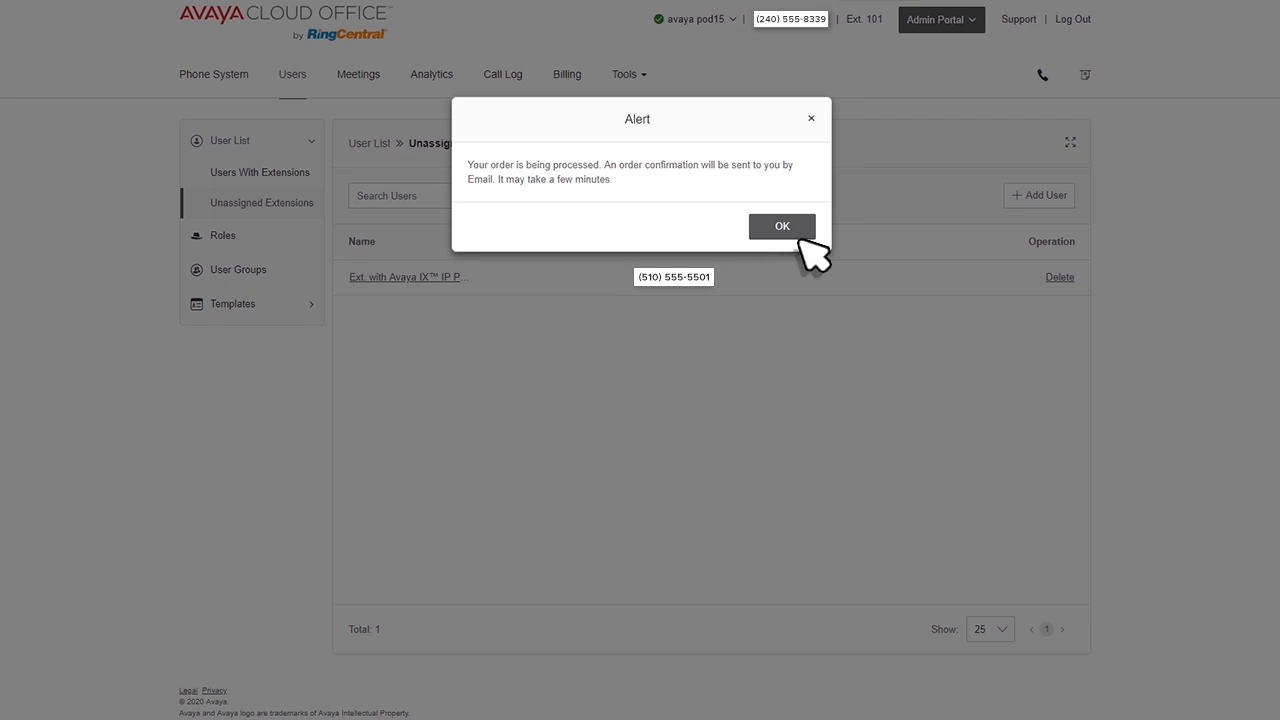
Step: Acknowledge the order-processing alert, returning to Unassigned Extensions with two J179 extensions
click(782, 224)
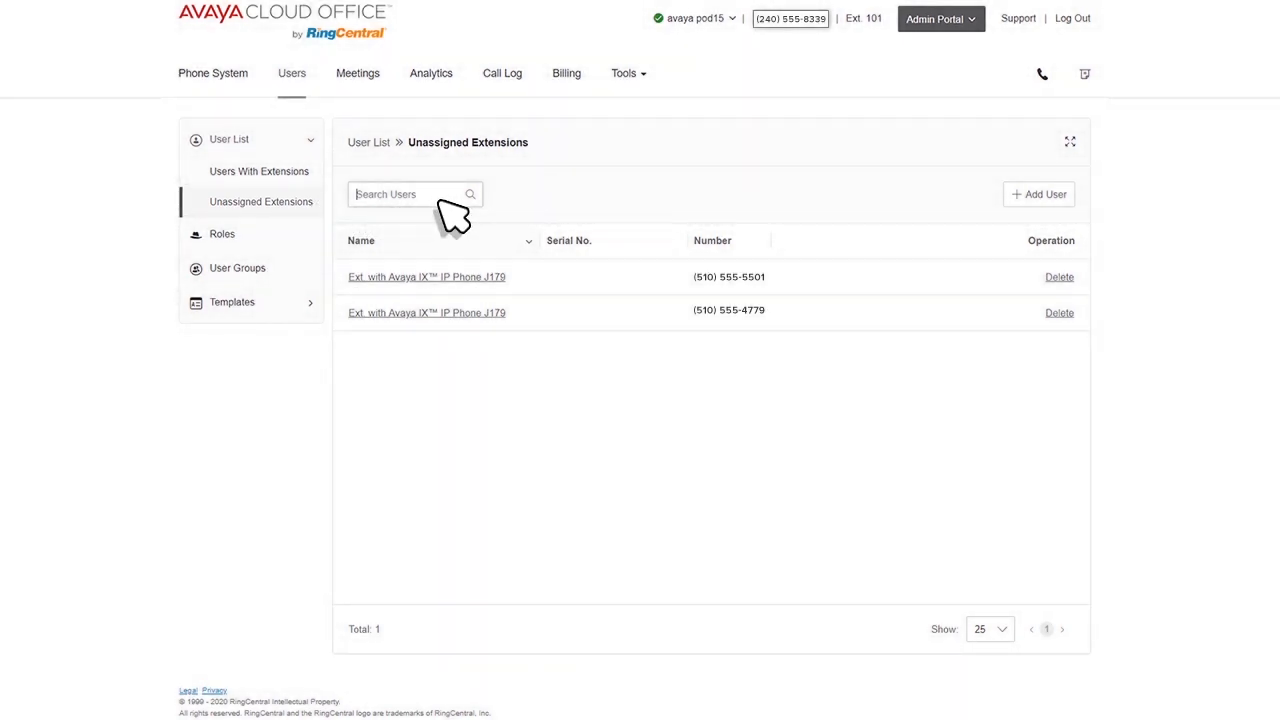
text((510) 555-4779)
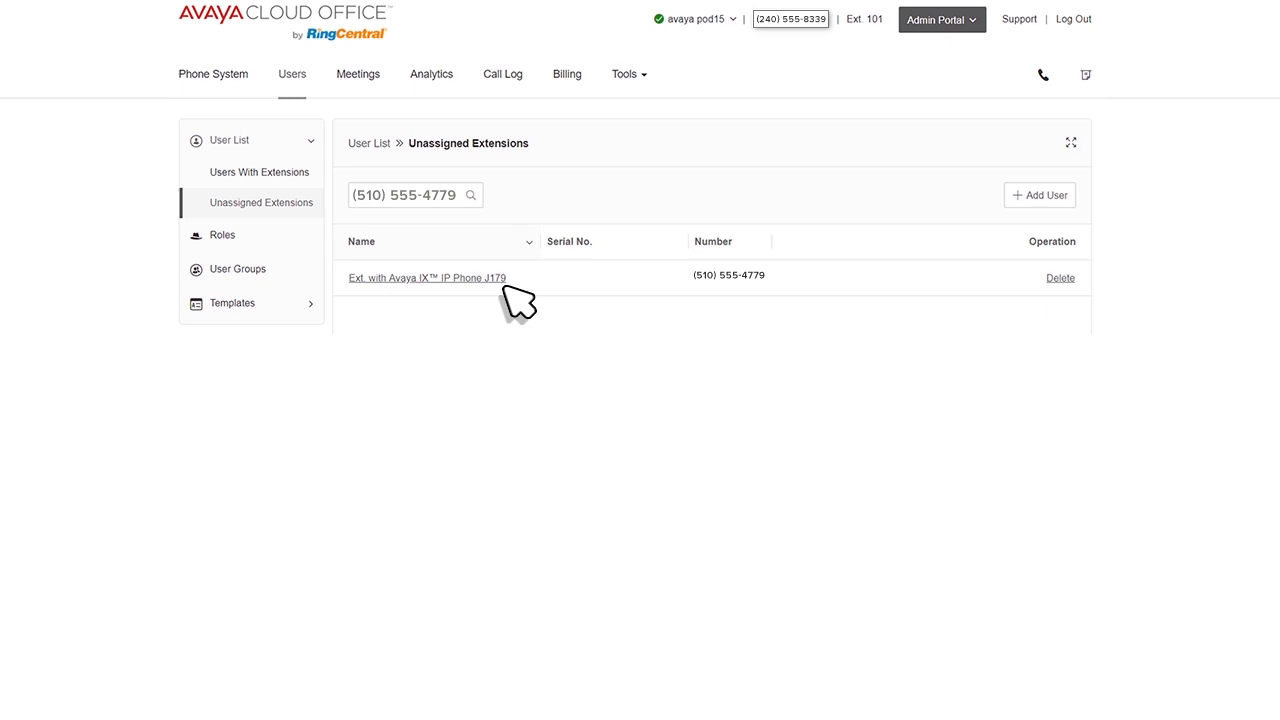
mouse_move(456, 304)
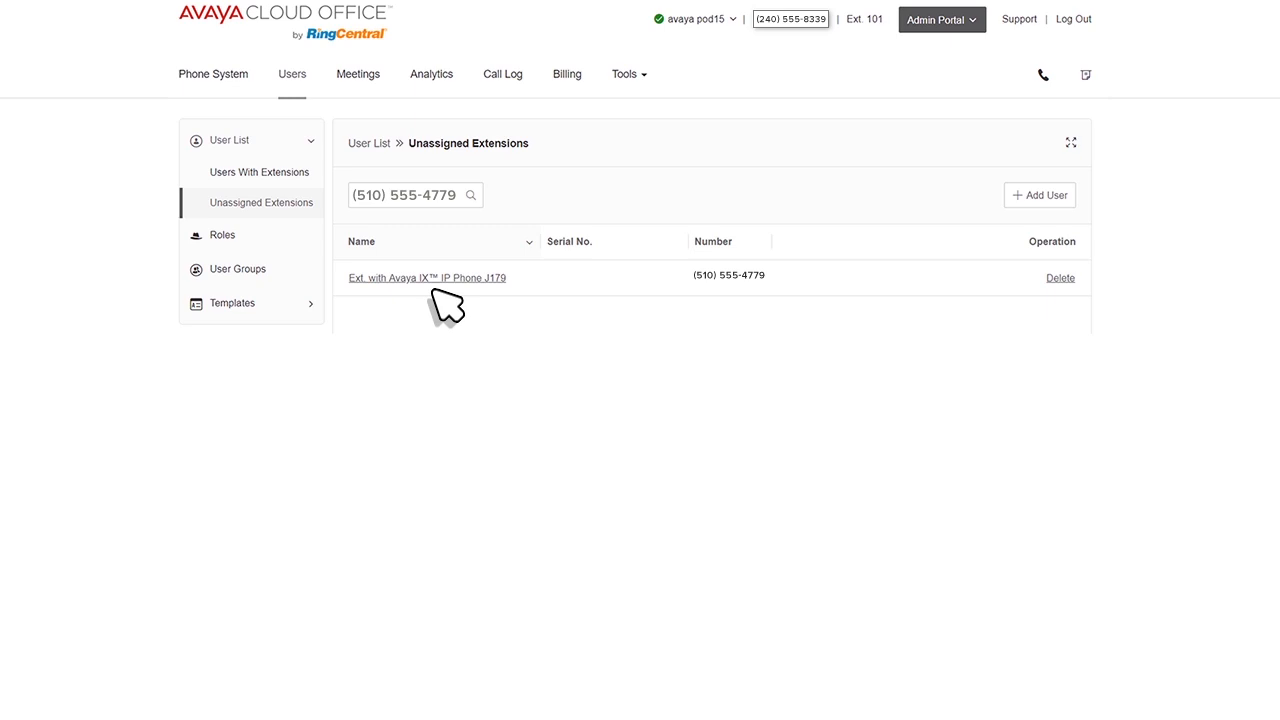
click(428, 278)
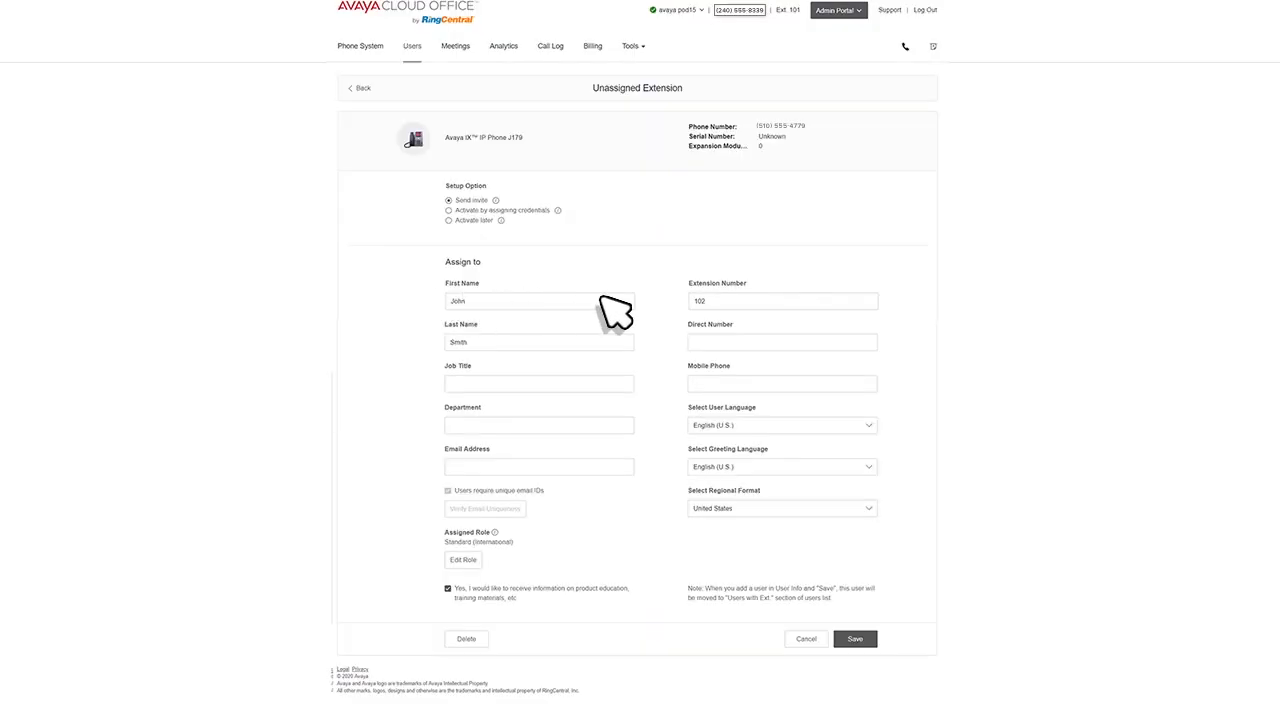
mouse_move(516, 312)
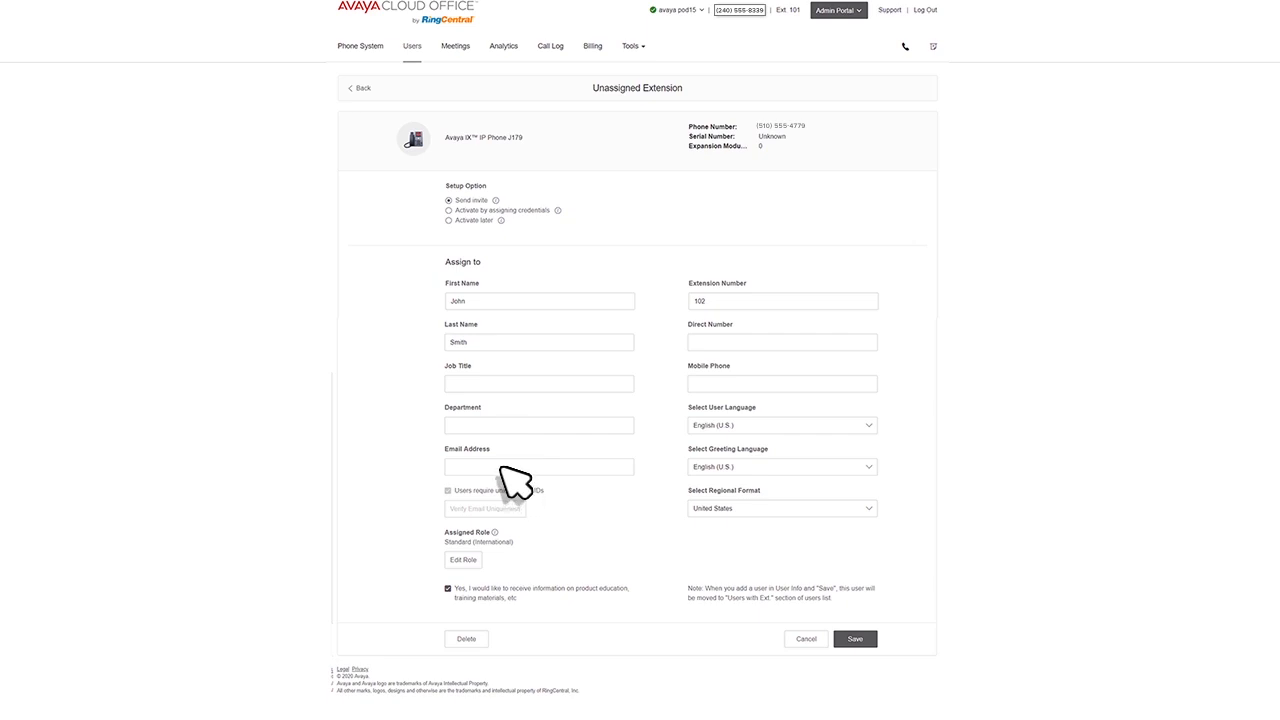
mouse_move(510, 460)
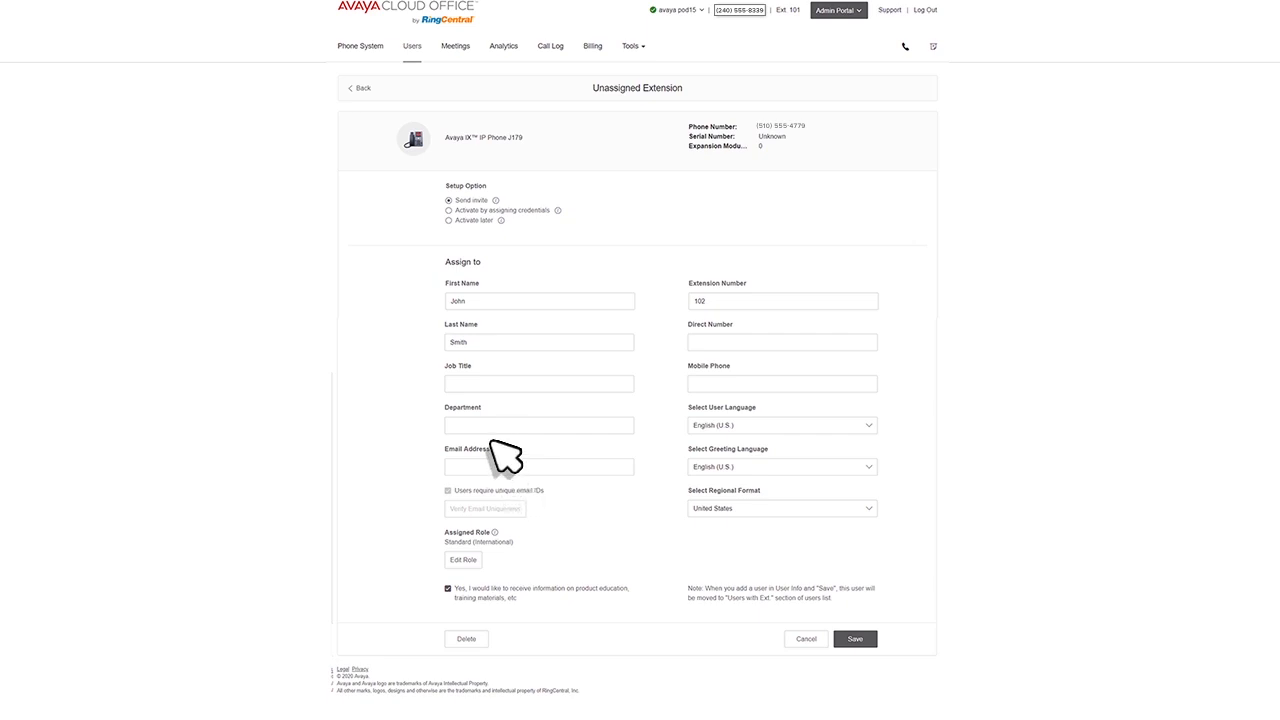
mouse_move(724, 320)
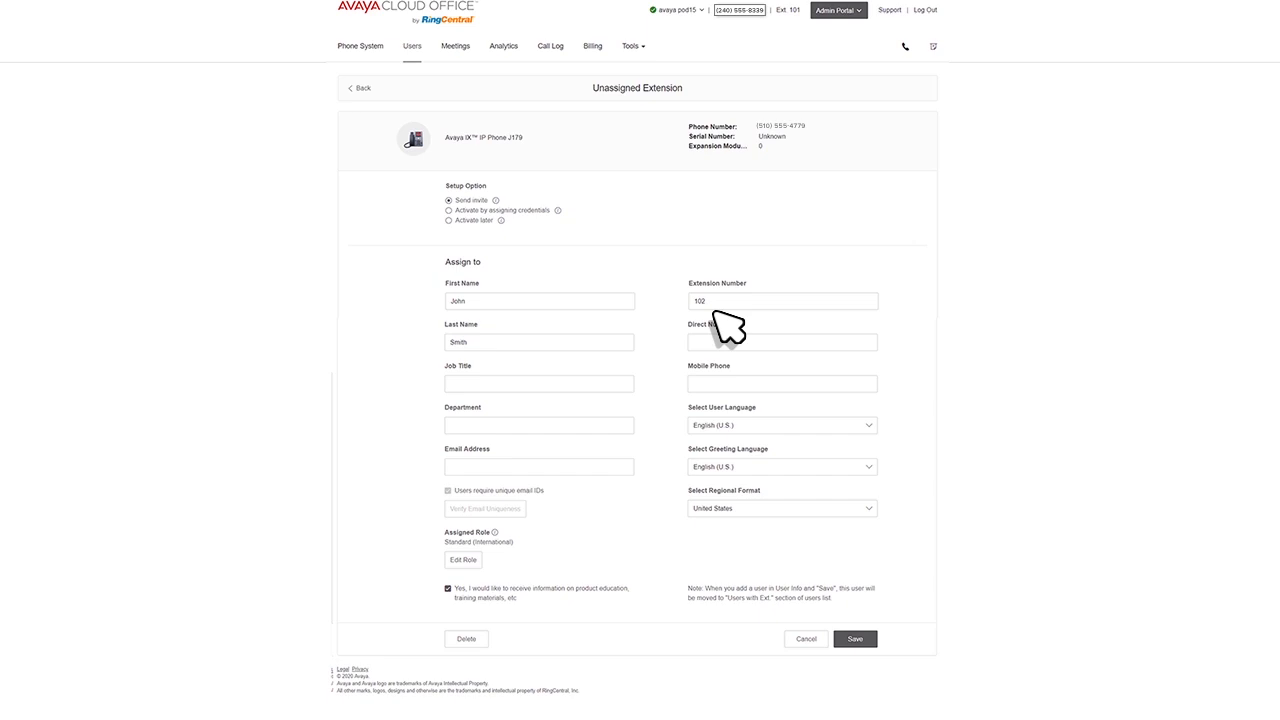
mouse_move(740, 316)
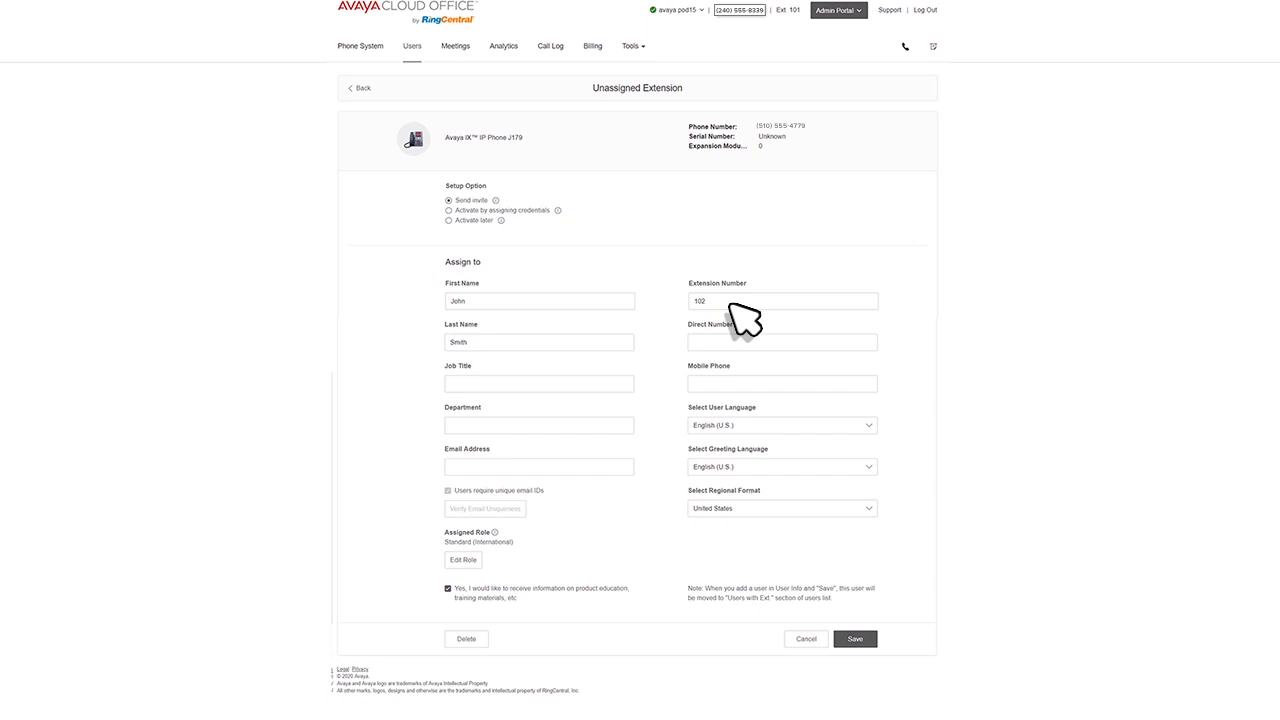
mouse_move(540, 310)
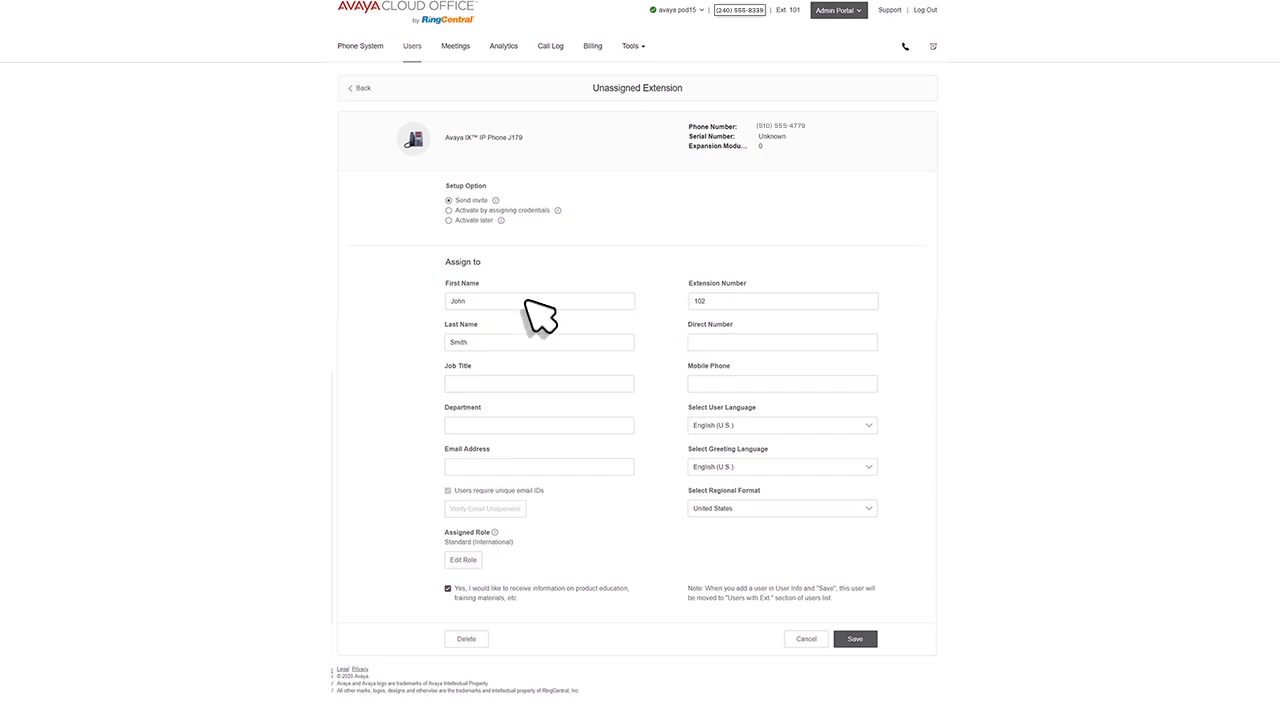
text(john.smith@company.com)
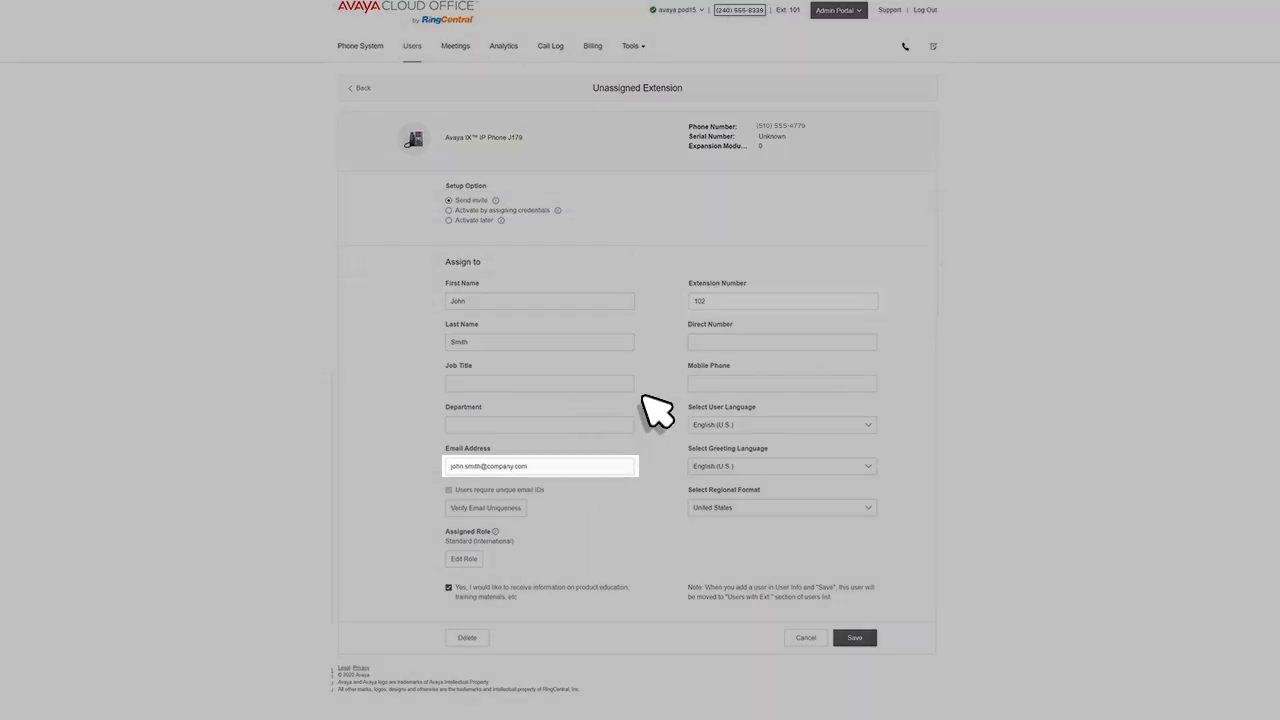